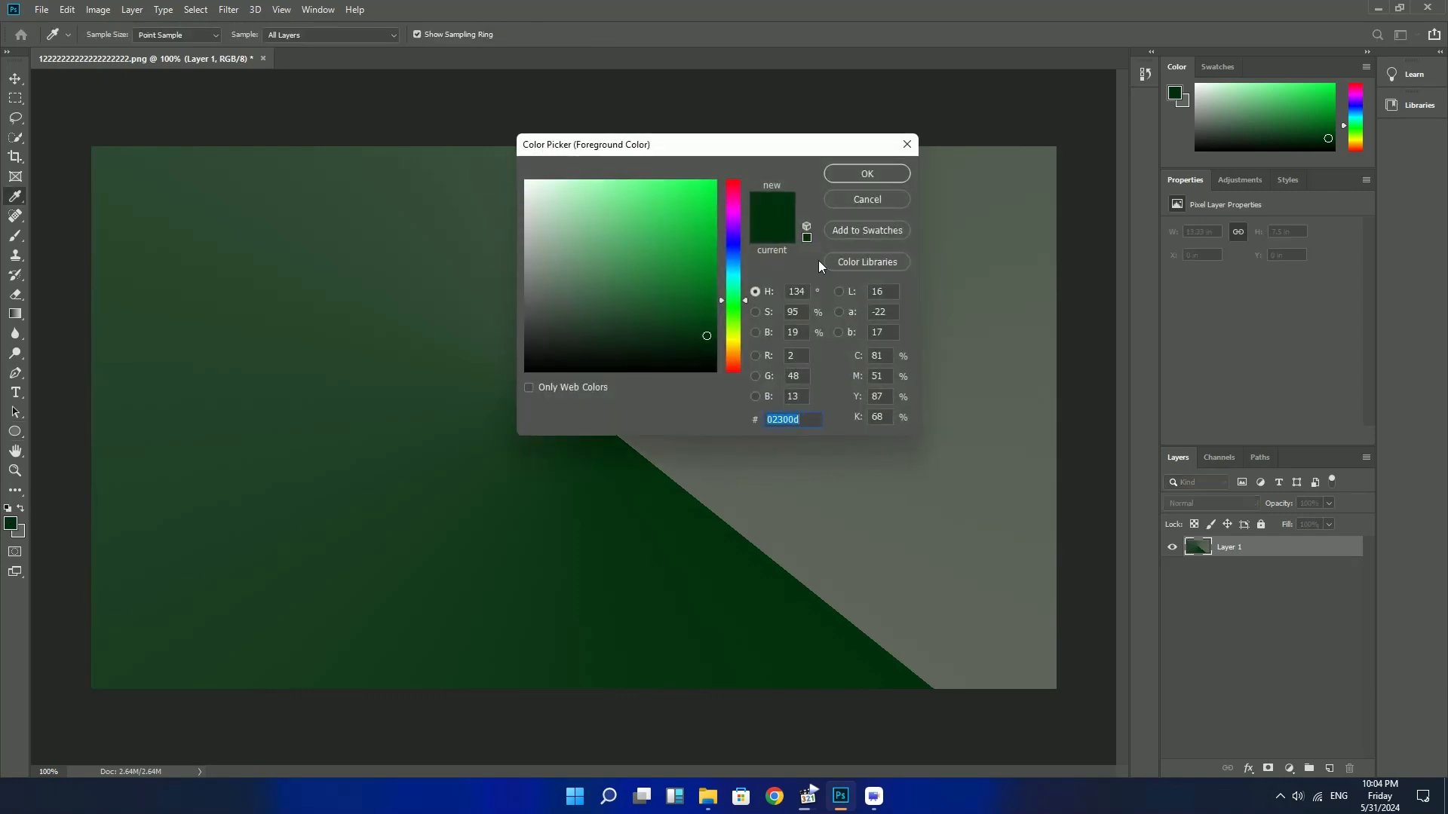
# Shift the foreground colour's hue to the dark teal 02302b and confirm it
pyautogui.click(734, 285)
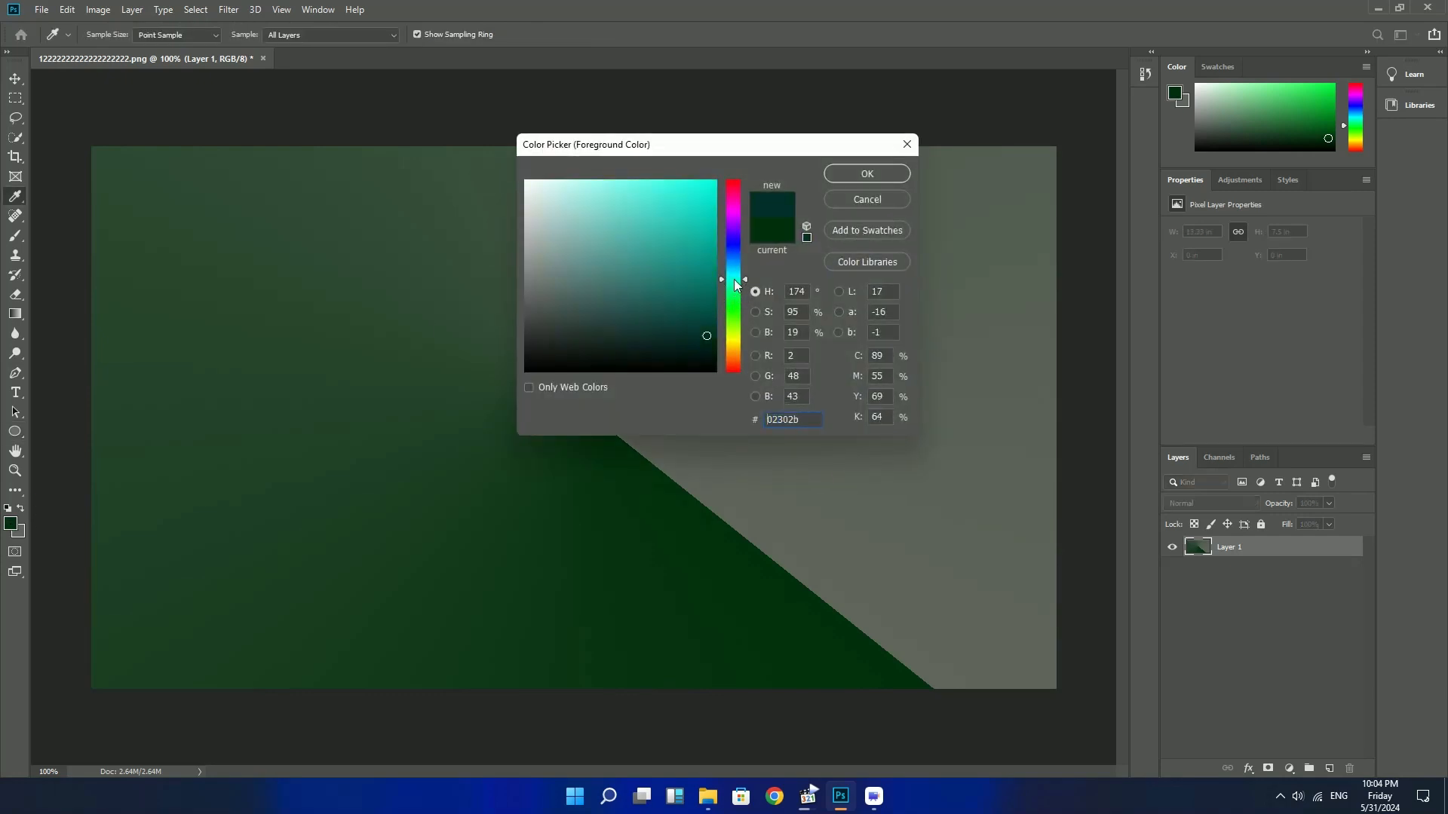
pyautogui.click(864, 174)
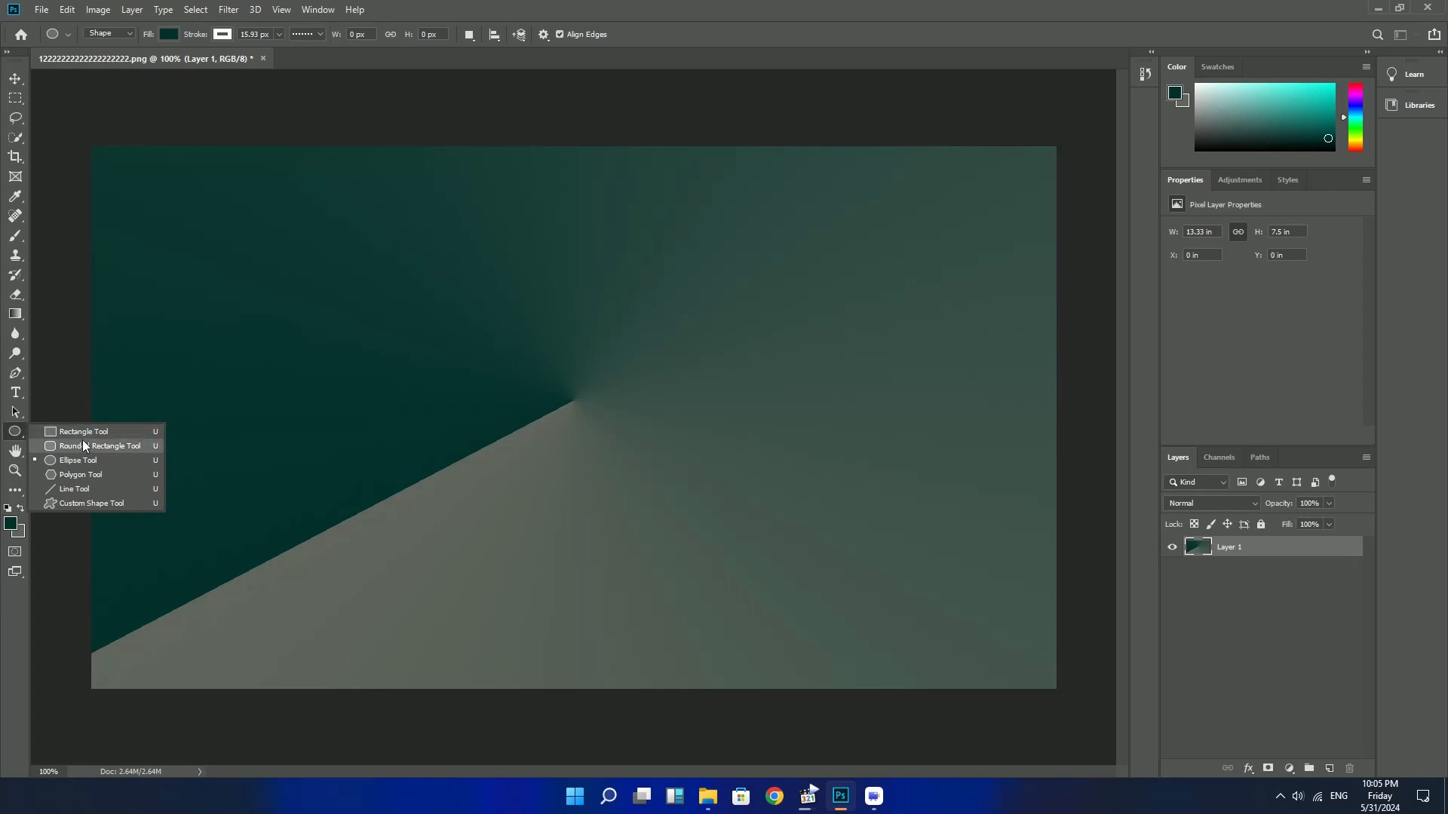
# Draw a large rounded rectangle nearly filling the canvas with the Rounded Rectangle Tool
pyautogui.click(97, 447)
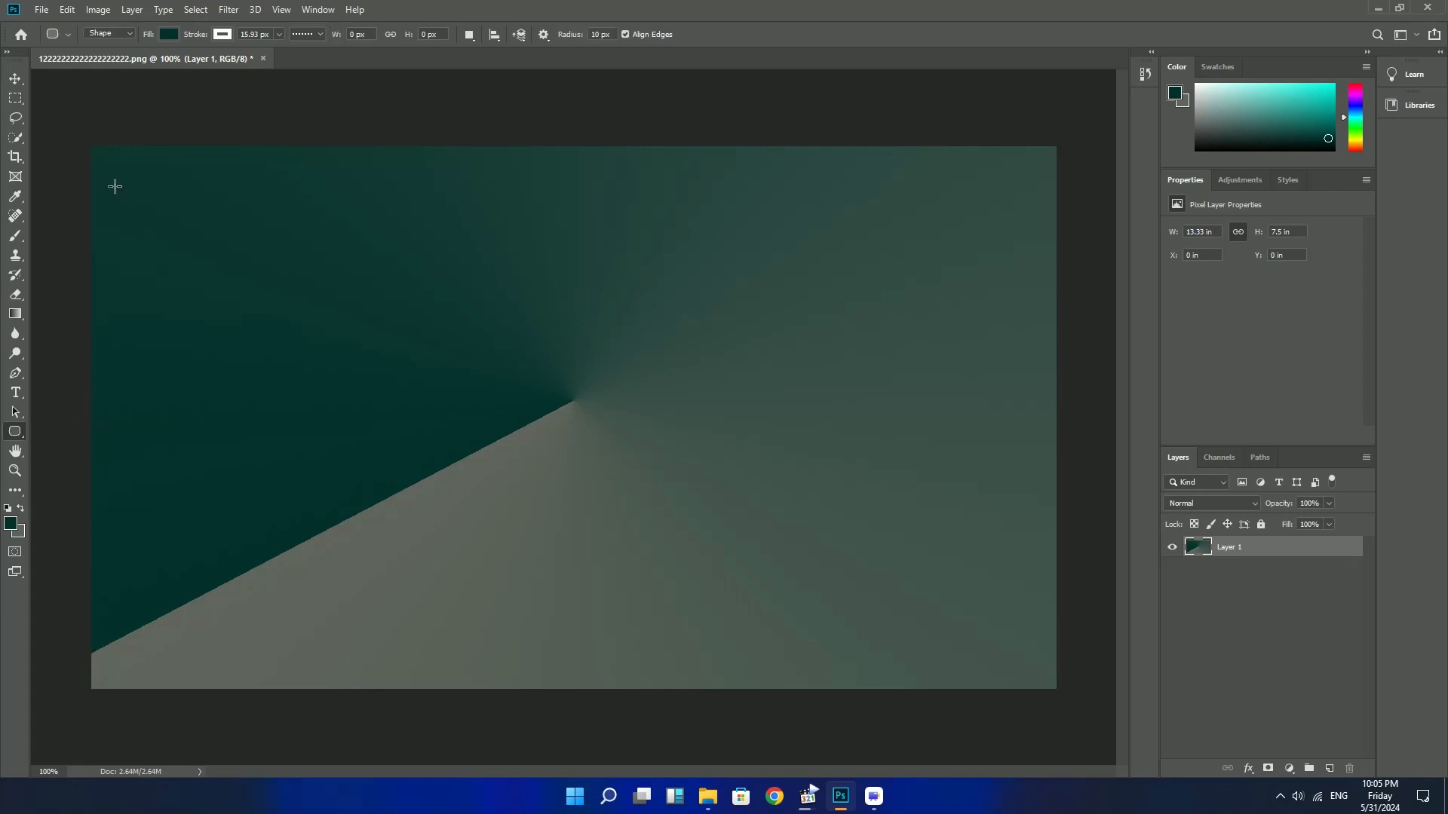
pyautogui.moveTo(113, 183); pyautogui.dragTo(1021, 652)
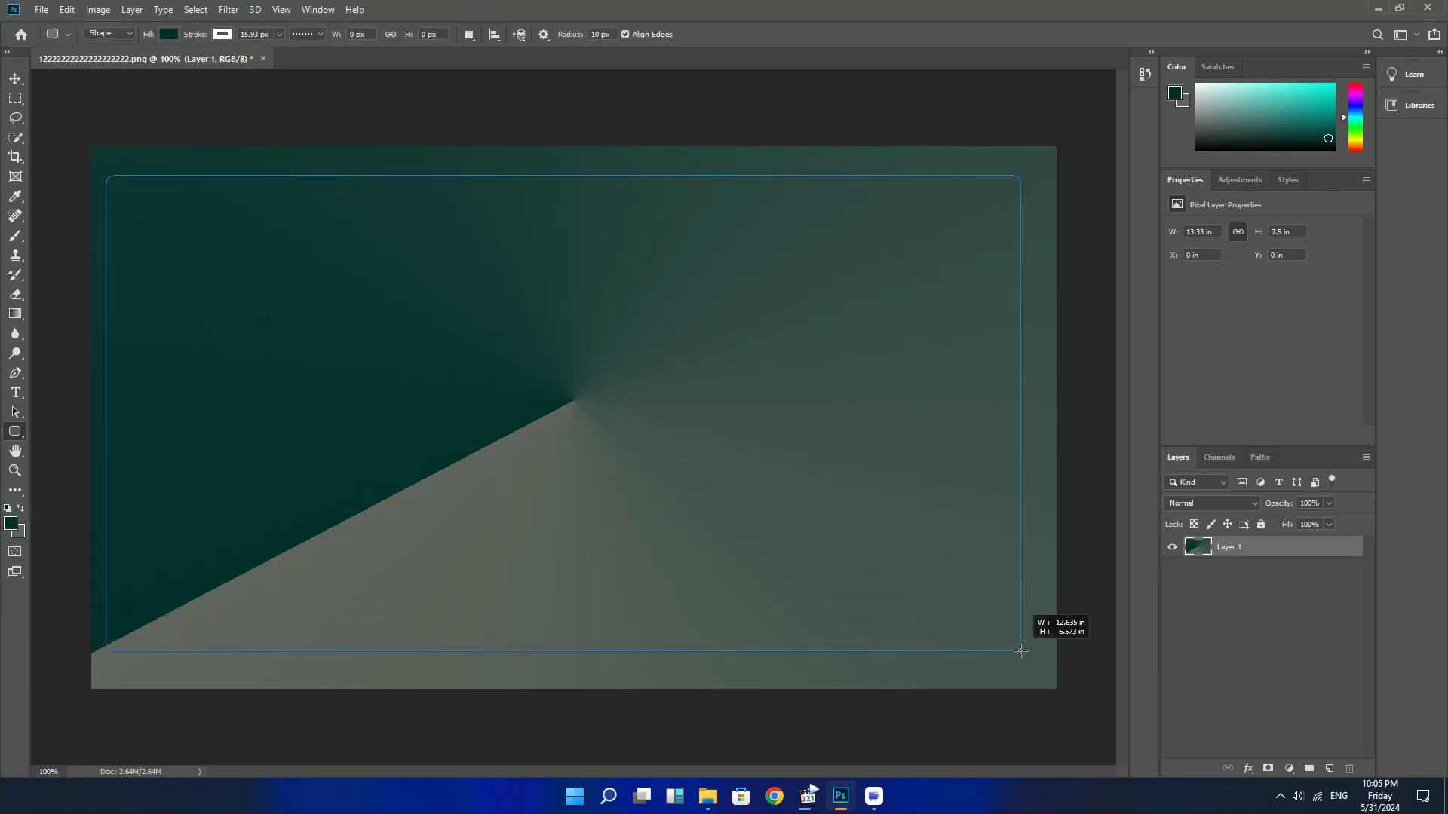
pyautogui.moveTo(109, 178); pyautogui.dragTo(1018, 658)
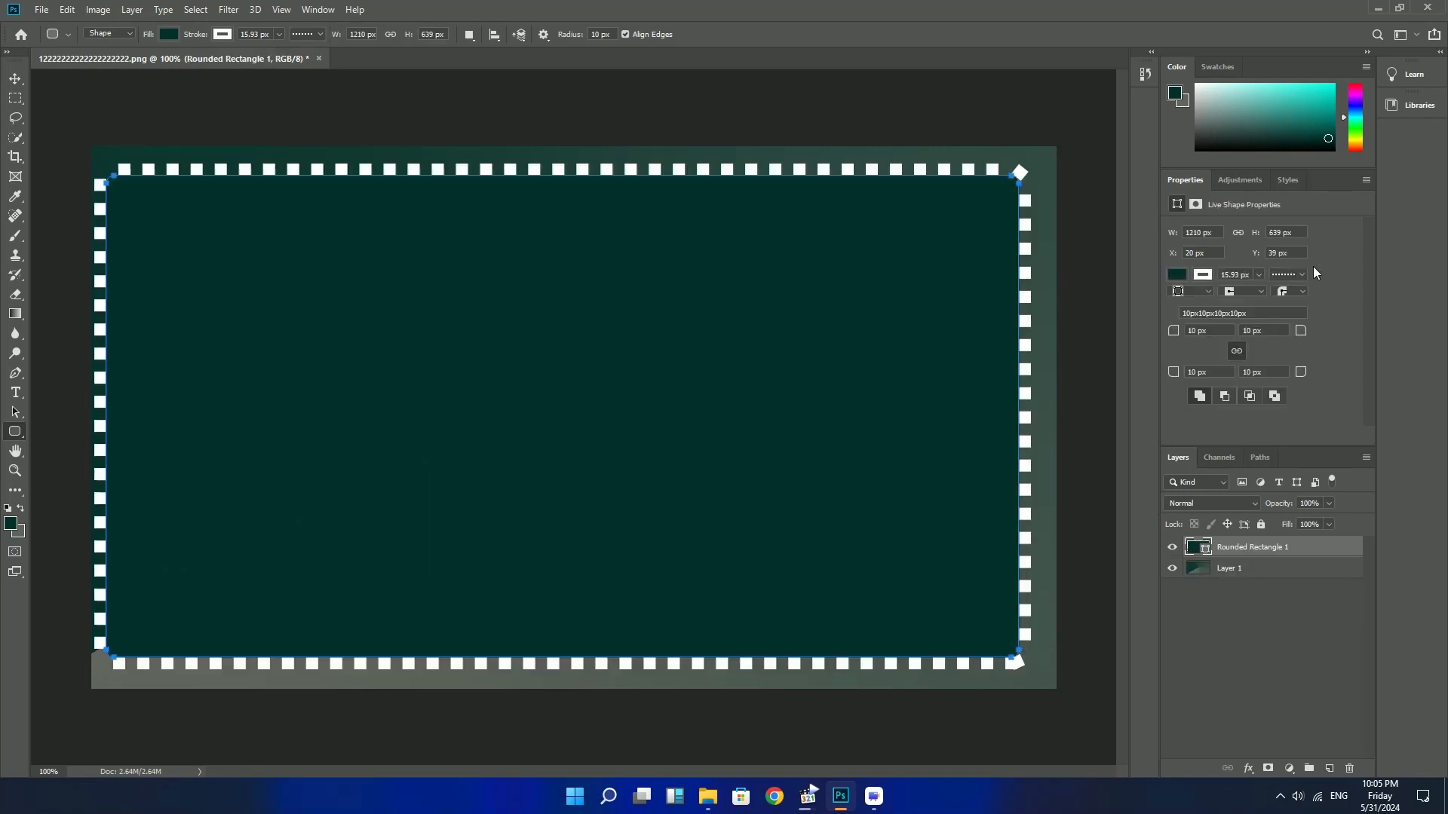
# Apply the yellow-orange glowing preset from the Styles panel to the big rectangle
pyautogui.click(1286, 180)
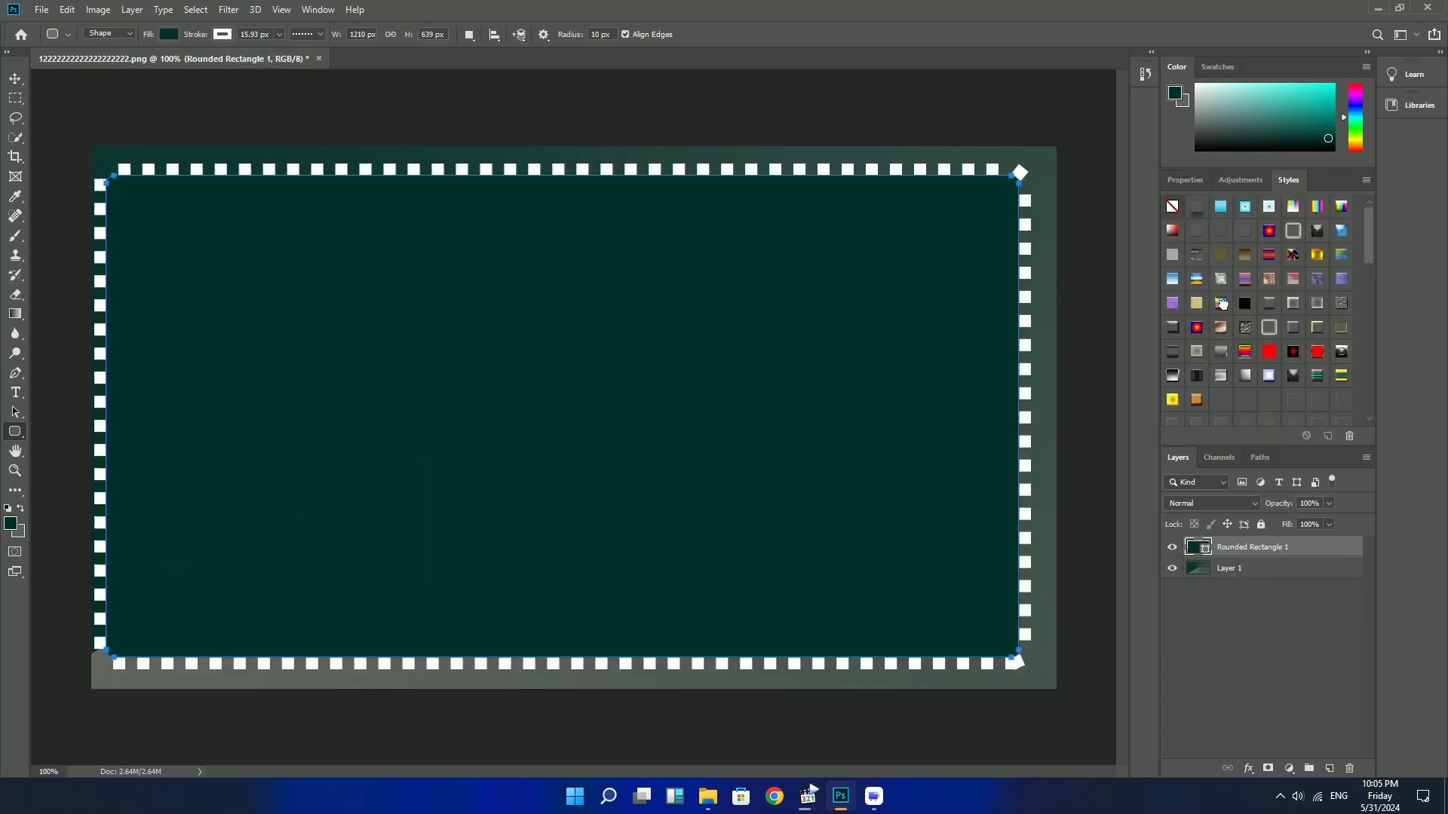
pyautogui.click(1172, 398)
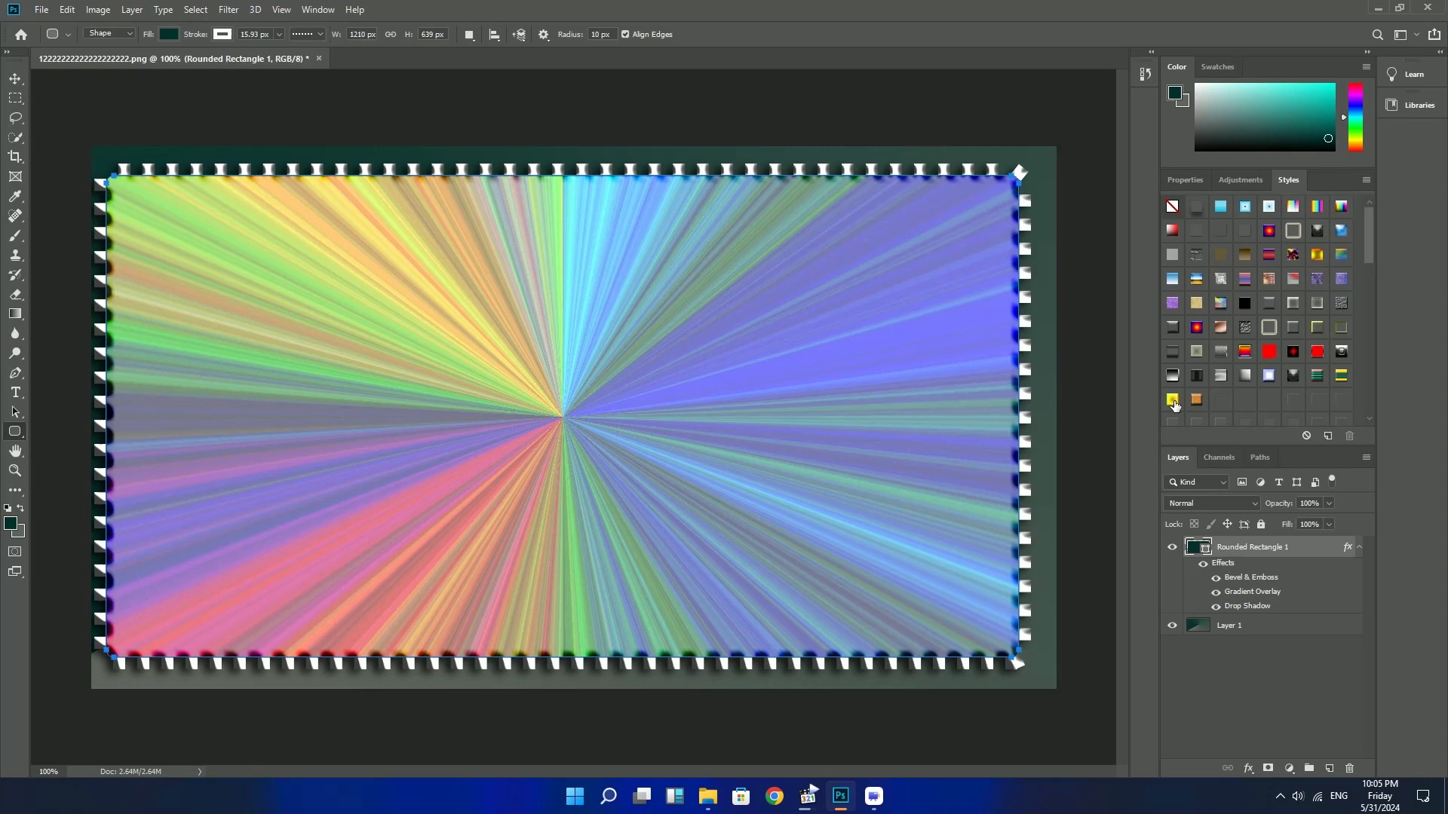
pyautogui.click(1174, 398)
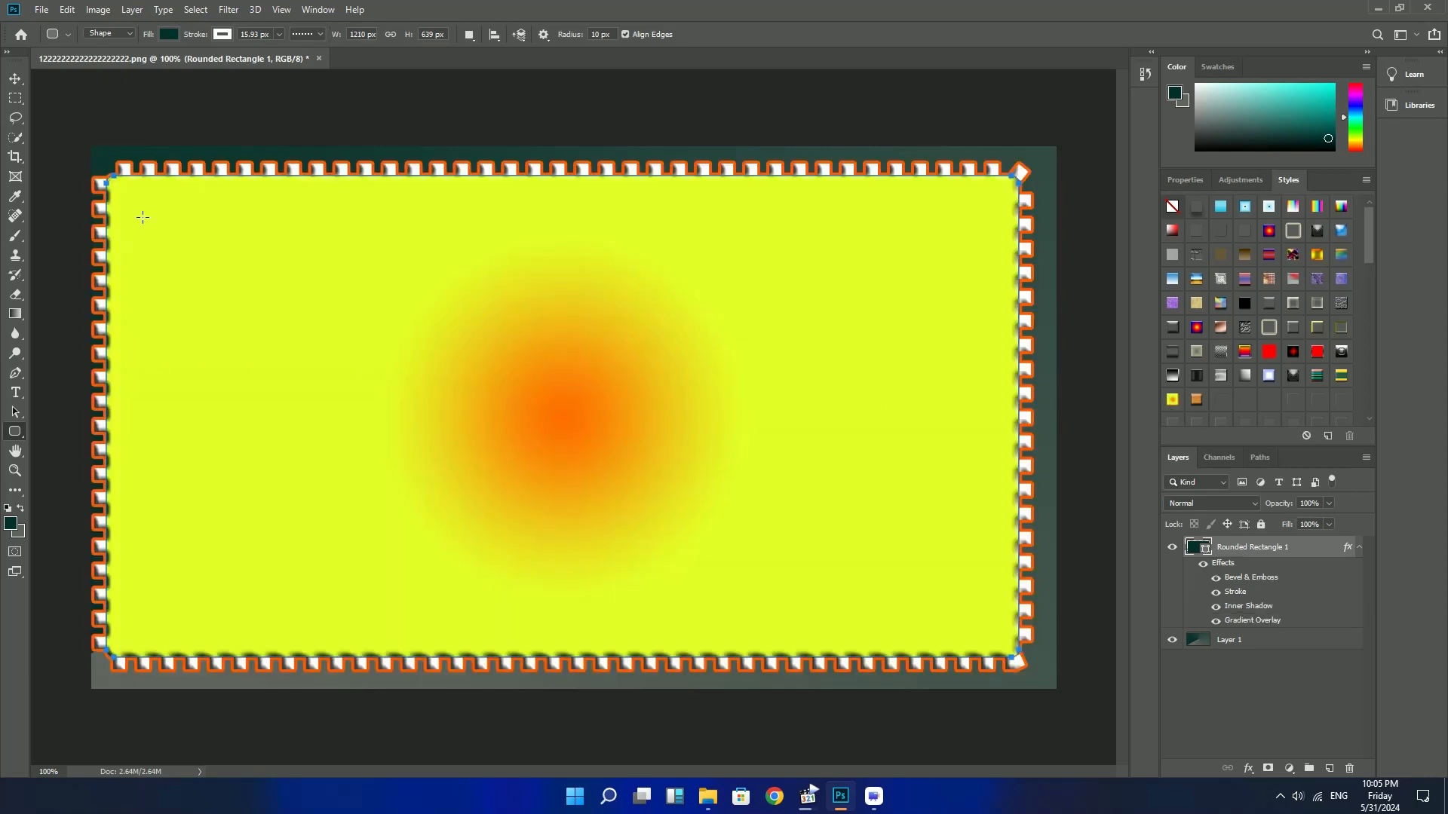
# Draw tall rounded panels on the left and right and style them dark teal with inner glow
pyautogui.moveTo(142, 216); pyautogui.dragTo(342, 623)
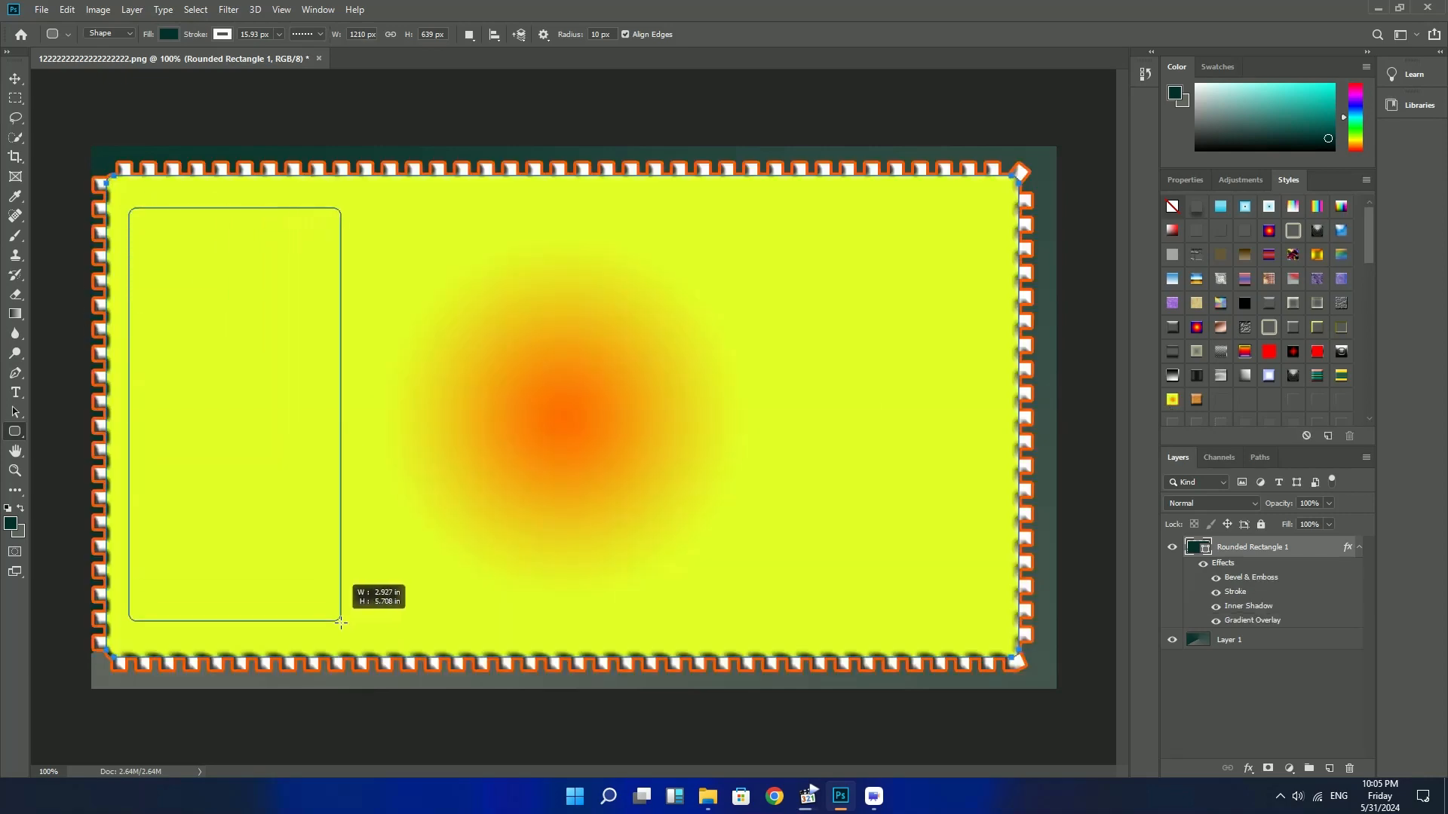
pyautogui.moveTo(129, 208); pyautogui.dragTo(342, 636)
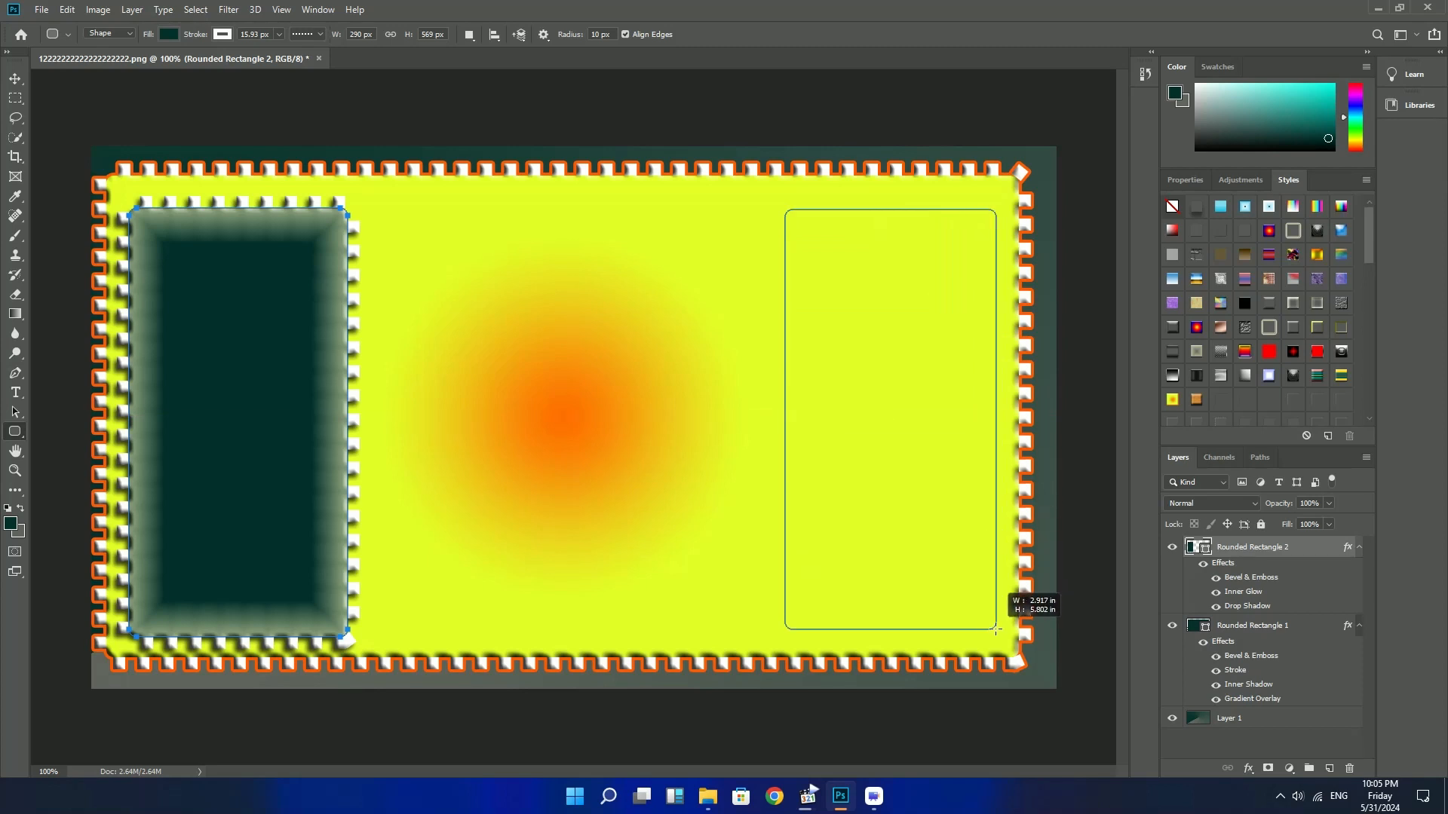
pyautogui.moveTo(996, 629); pyautogui.dragTo(1005, 639)
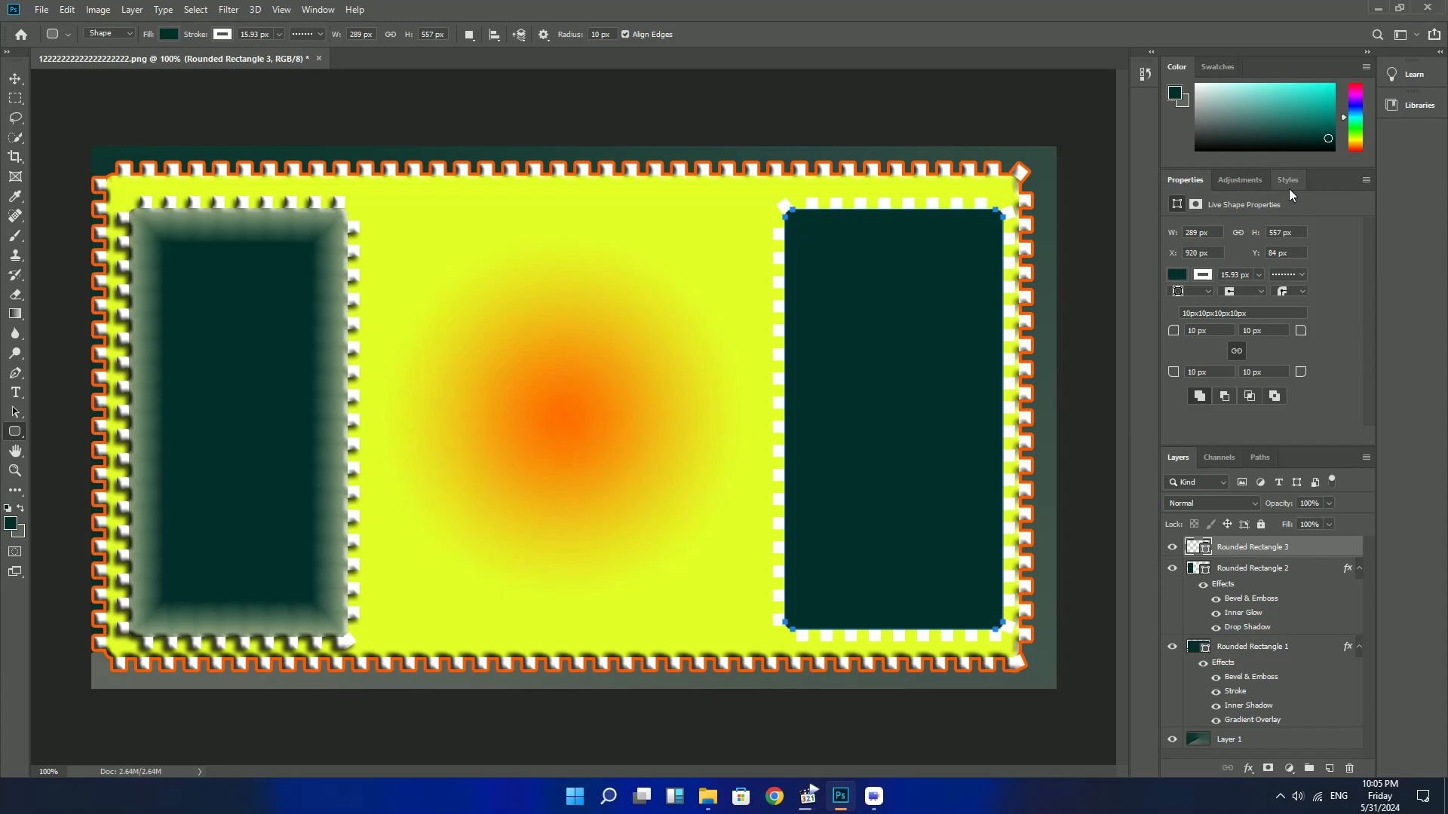
pyautogui.click(1286, 180)
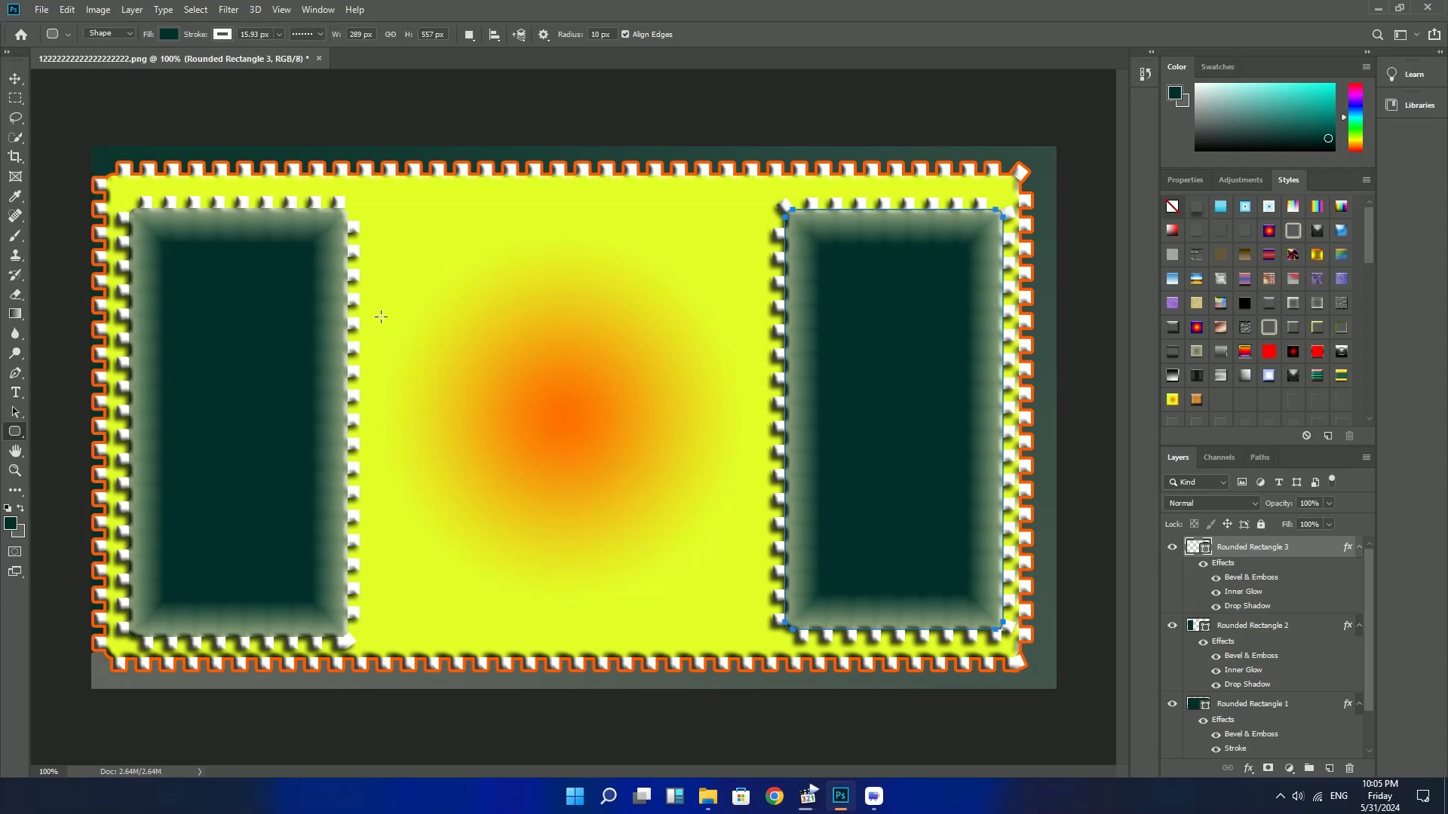
# Draw a red glowing rounded box in the centre and a smaller dark box inside it
pyautogui.moveTo(377, 317); pyautogui.dragTo(745, 479)
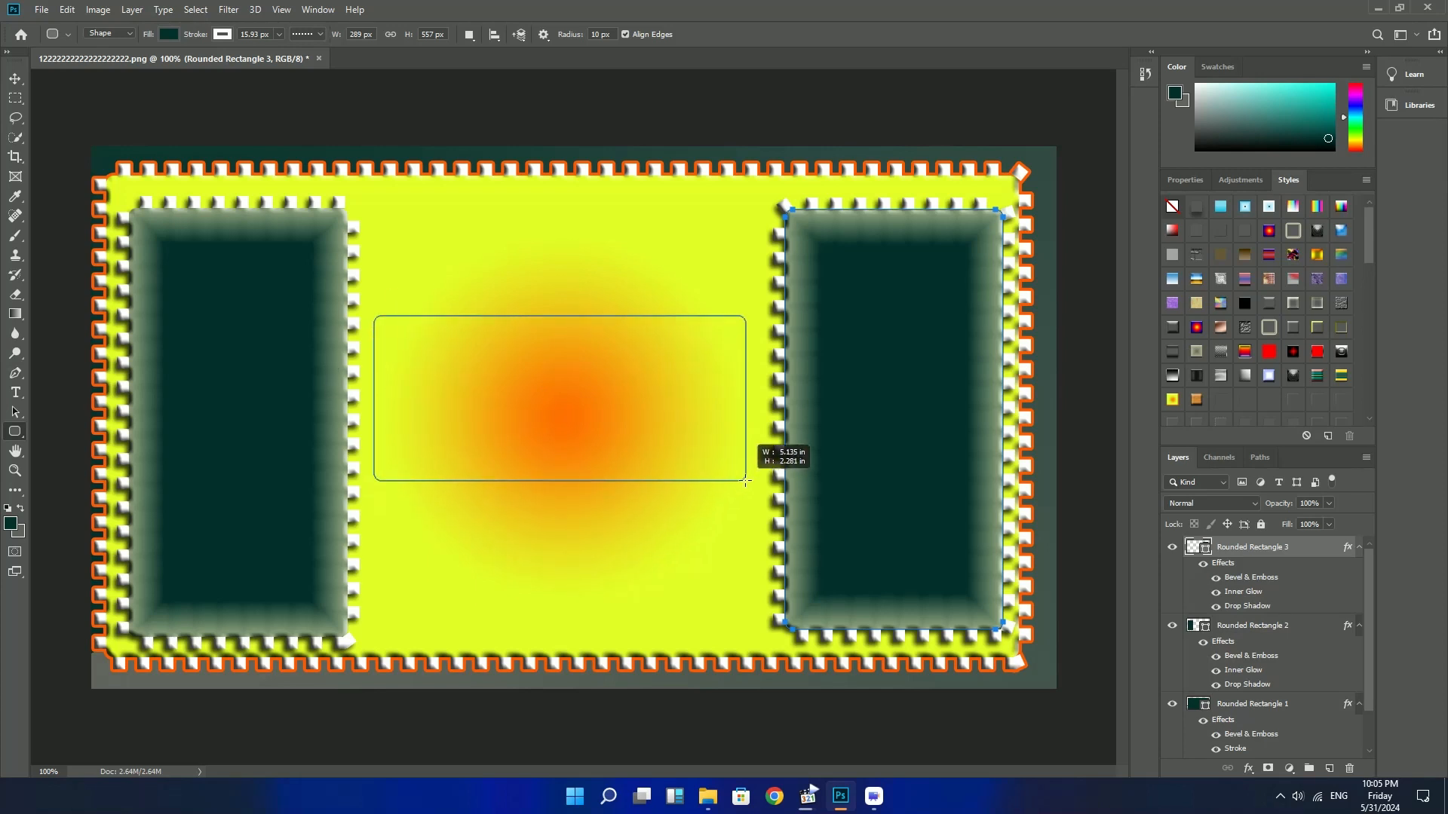
pyautogui.moveTo(747, 479); pyautogui.dragTo(747, 534)
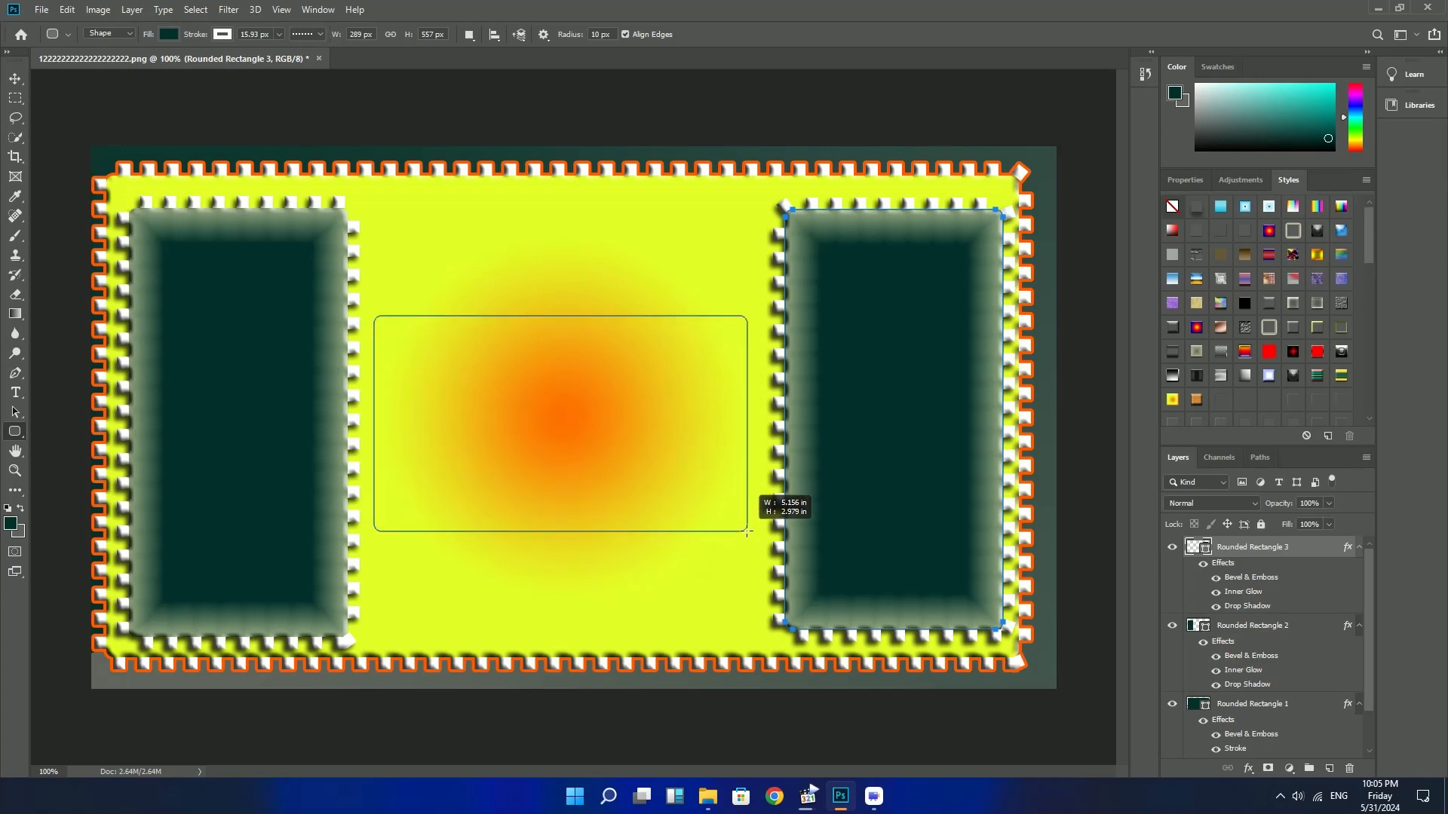
pyautogui.moveTo(376, 316); pyautogui.dragTo(749, 539)
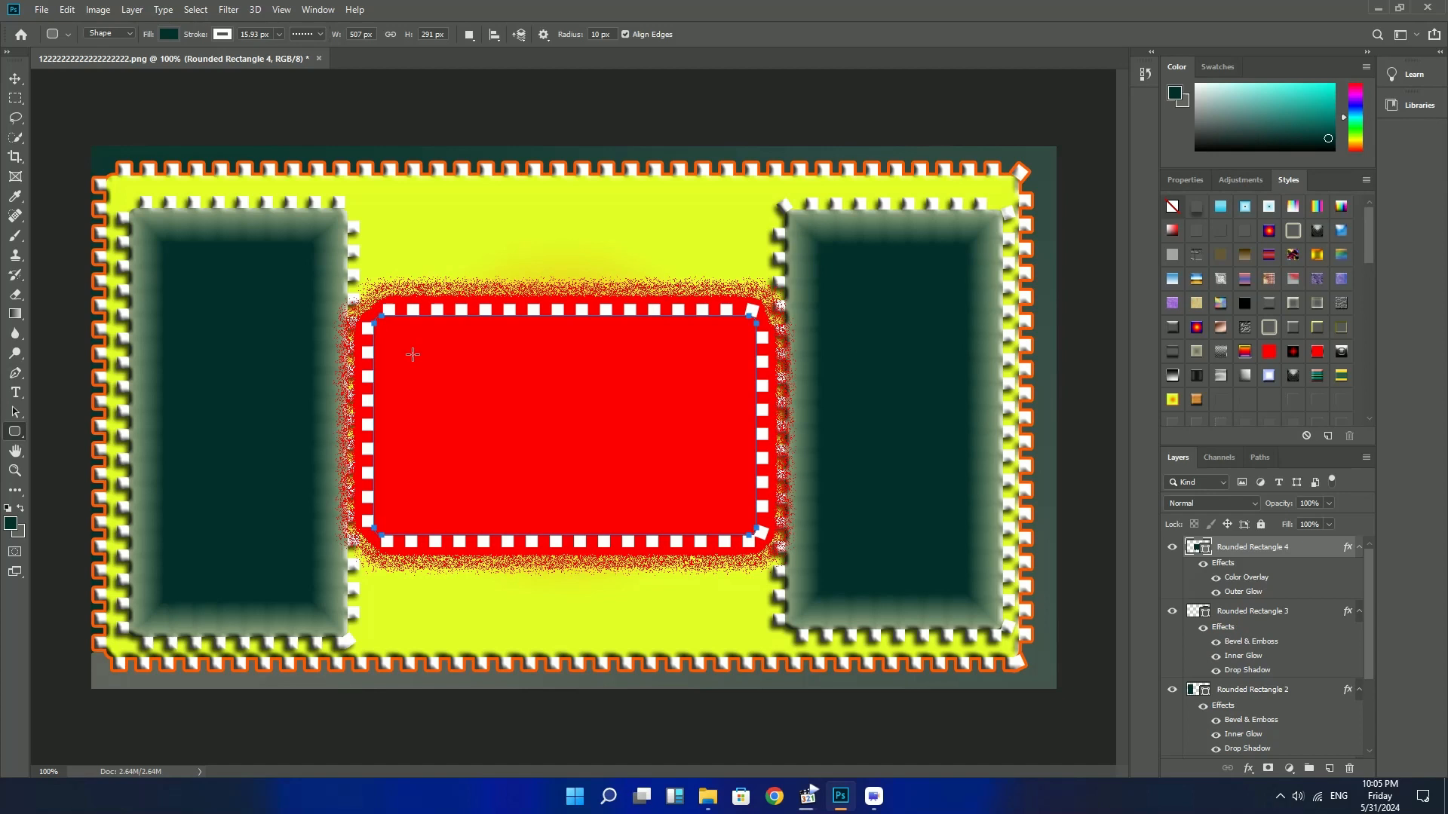
pyautogui.moveTo(413, 353); pyautogui.dragTo(710, 505)
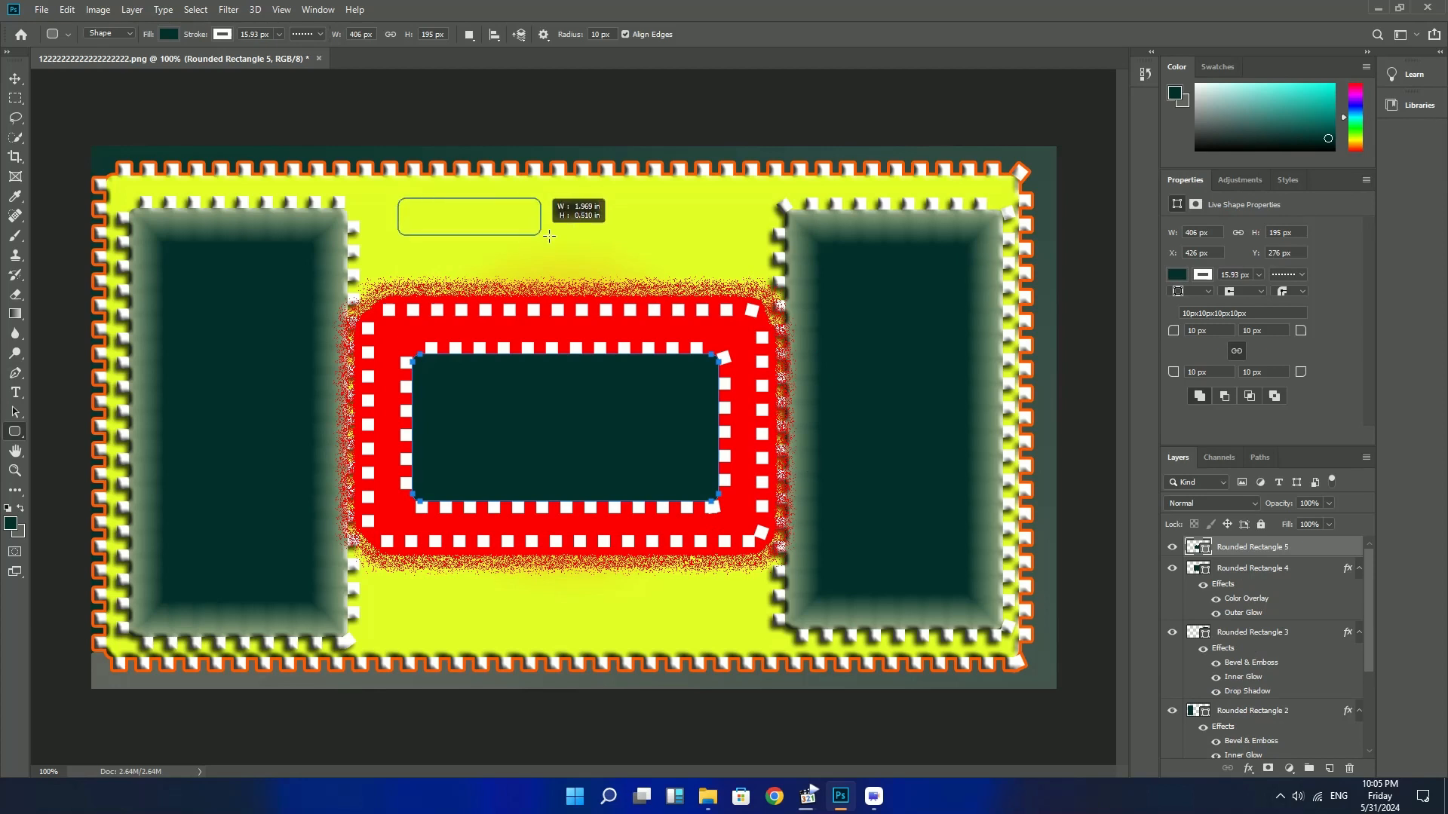
# Draw a dark bar above the red box and a wide rounded bar beneath it
pyautogui.moveTo(401, 198); pyautogui.dragTo(726, 259)
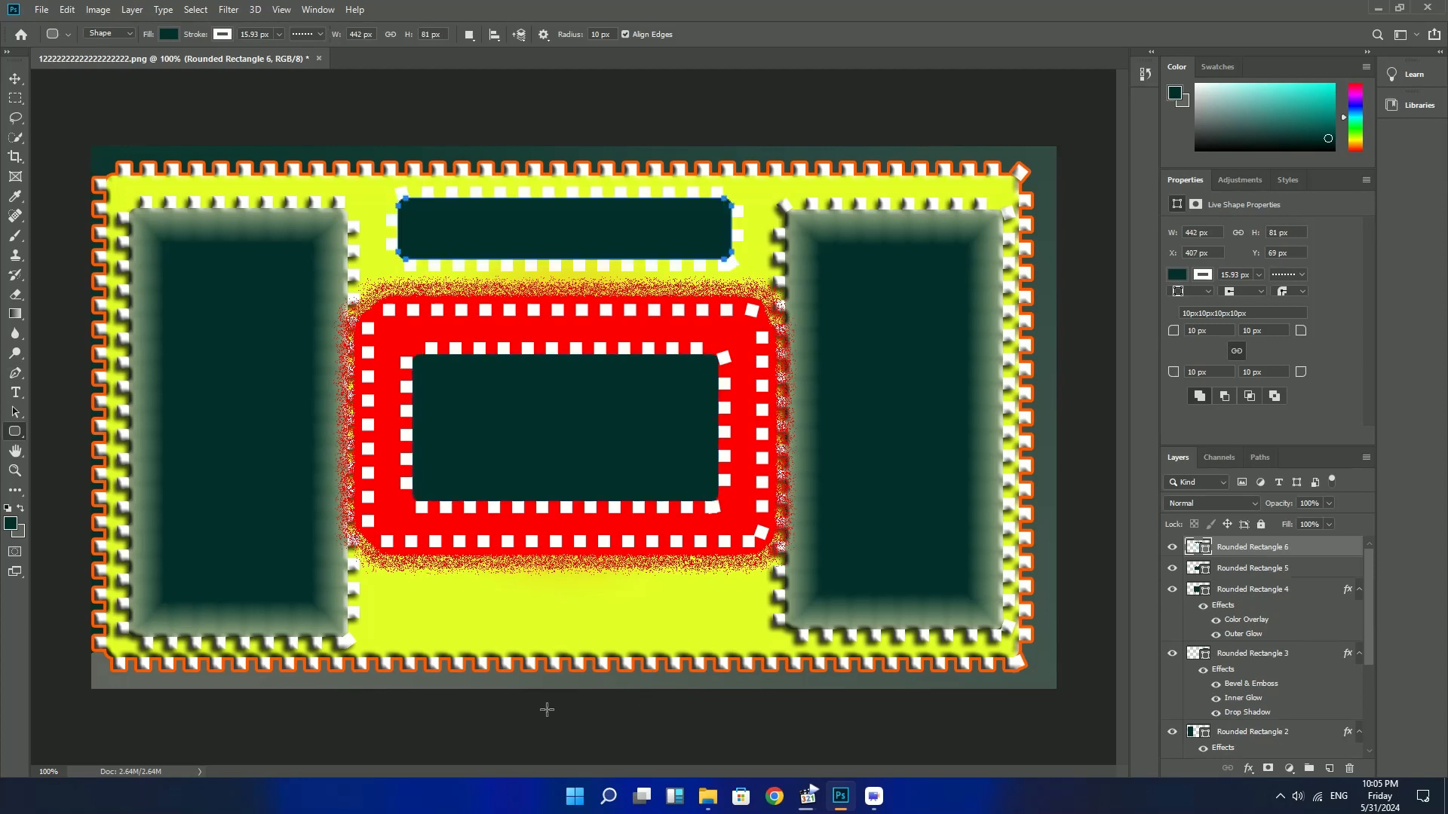
pyautogui.moveTo(391, 586); pyautogui.dragTo(496, 623)
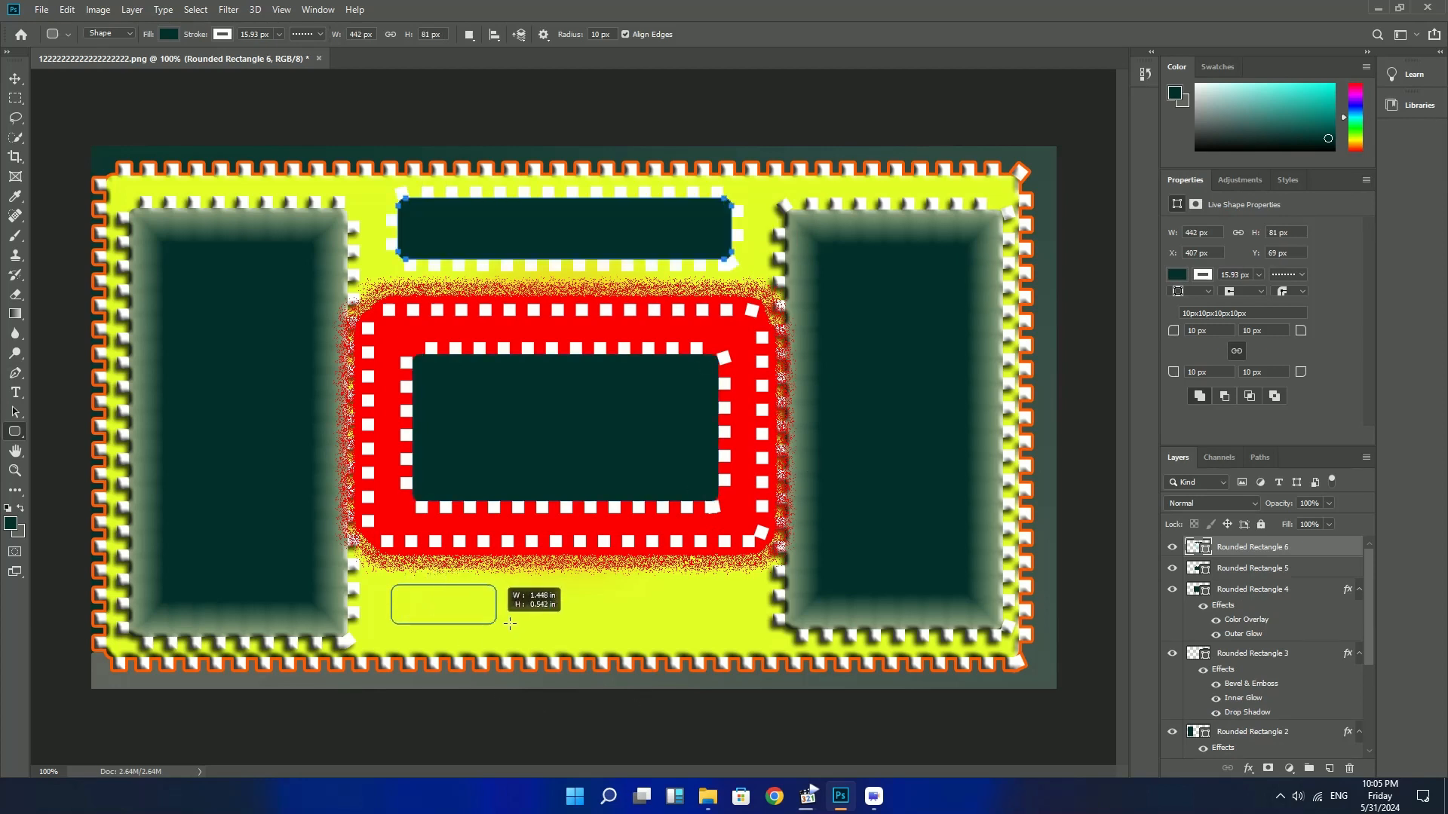
pyautogui.moveTo(391, 587); pyautogui.dragTo(751, 636)
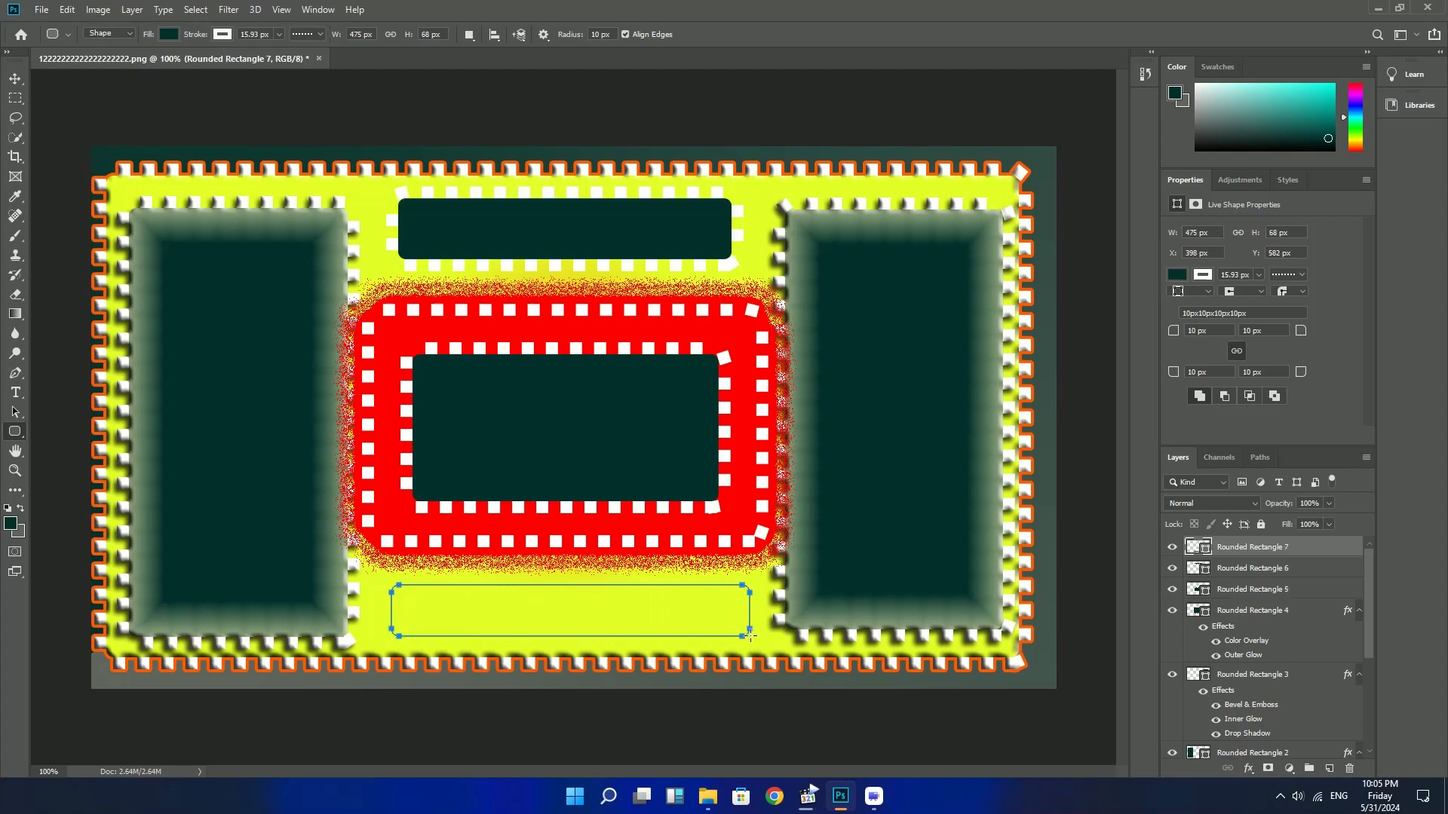